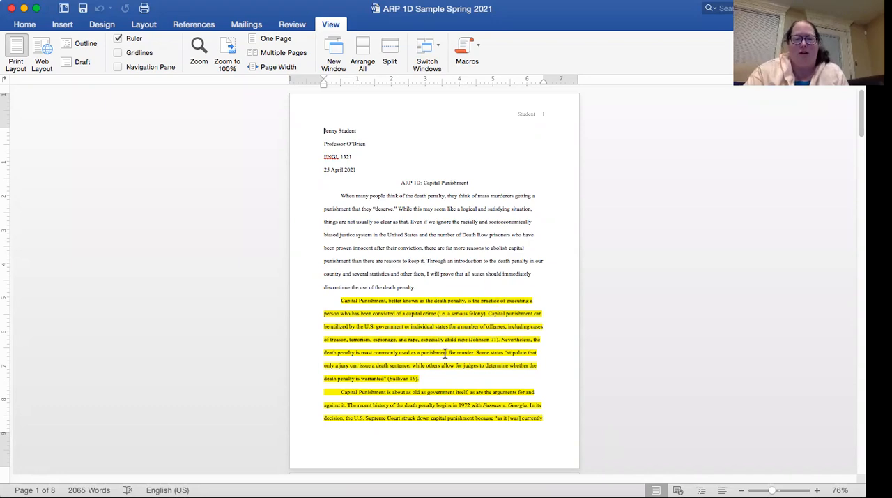
scroll("down", 3)
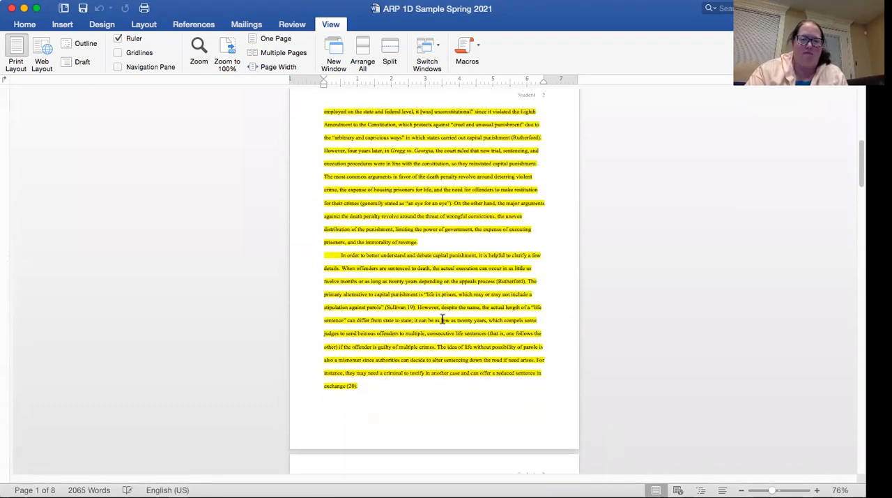
scroll("down", 3)
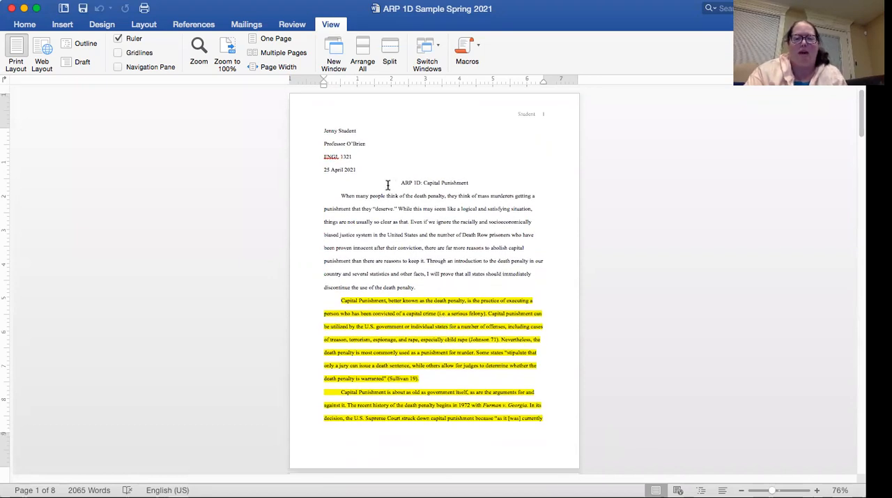
mouse_move(412, 256)
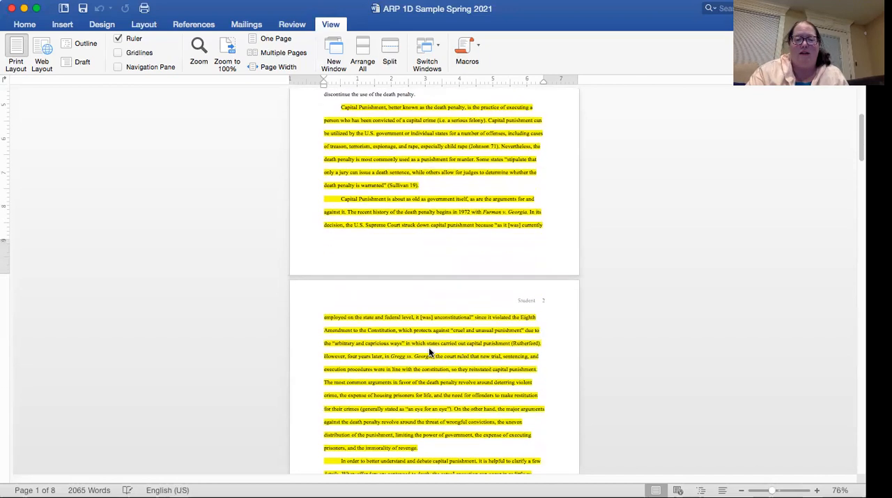
scroll("down", 3)
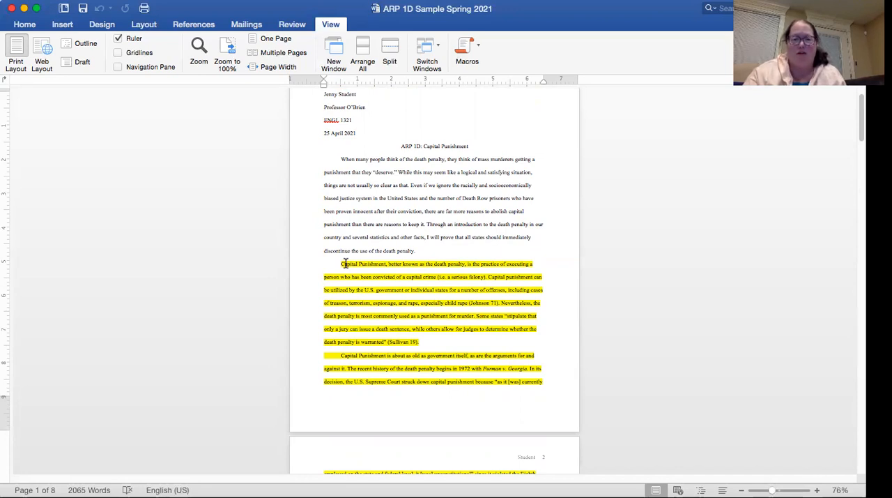
mouse_move(399, 299)
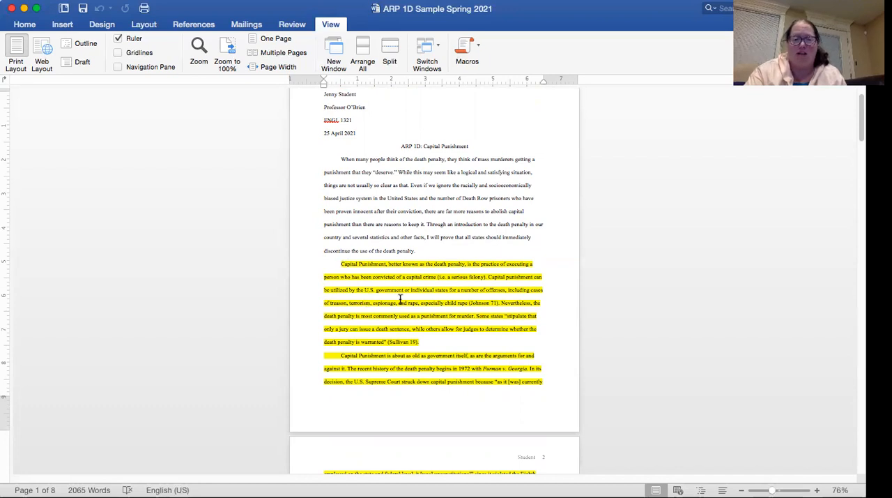
mouse_move(350, 270)
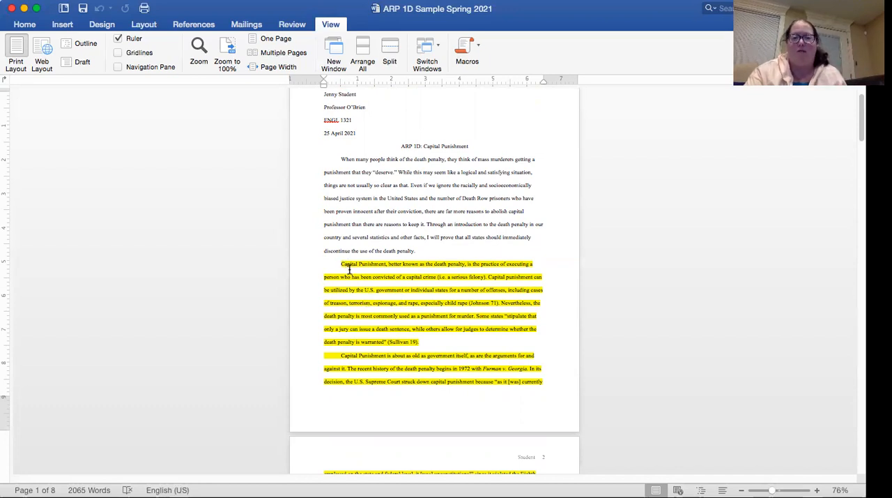
scroll("down", 3)
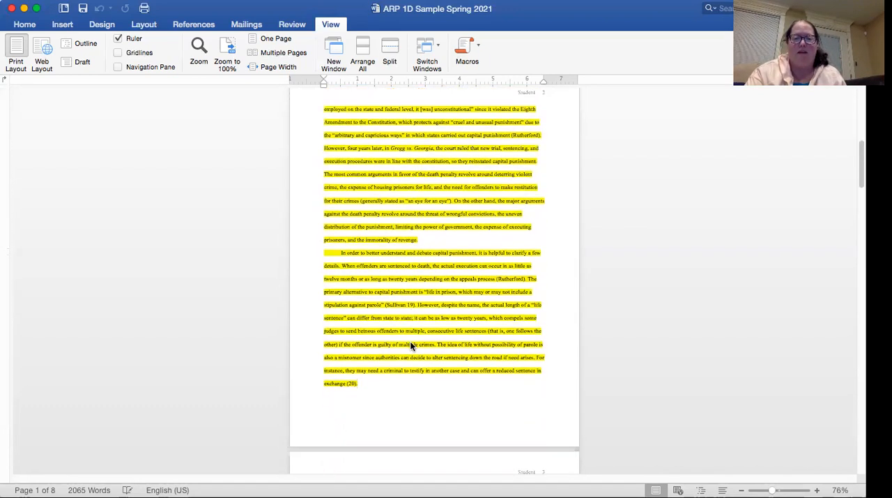
scroll("down", 3)
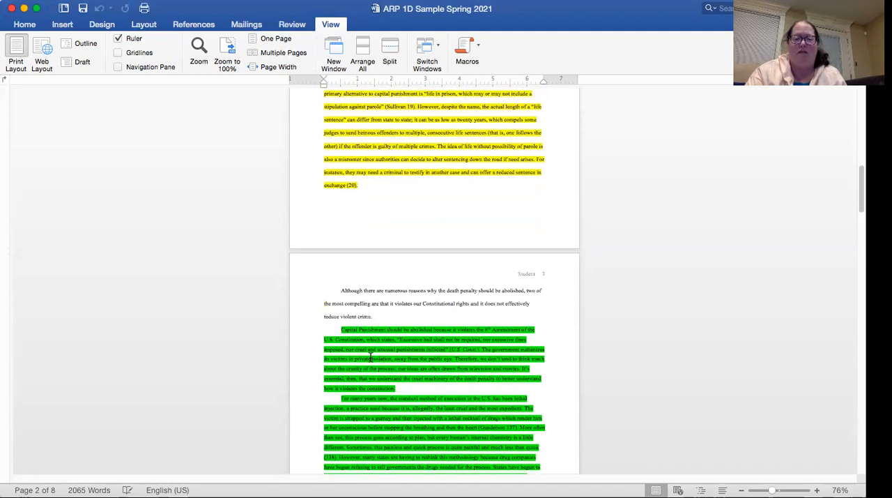
scroll("down", 3)
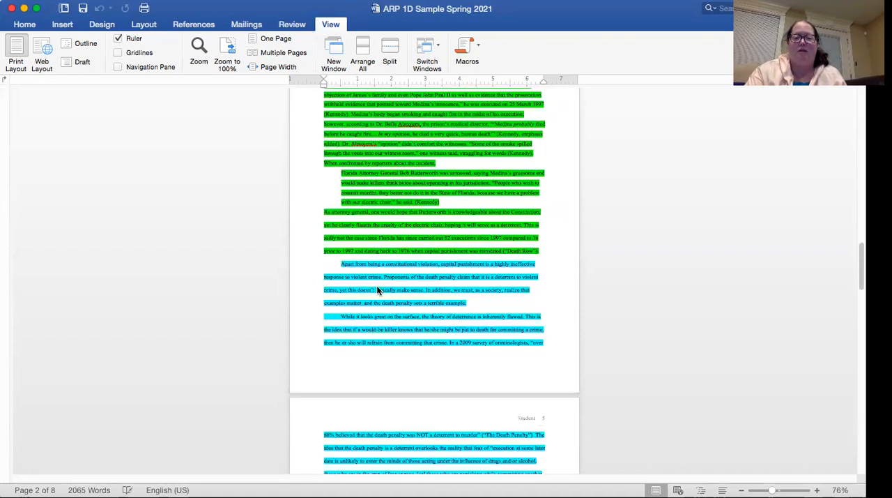
scroll("down", 3)
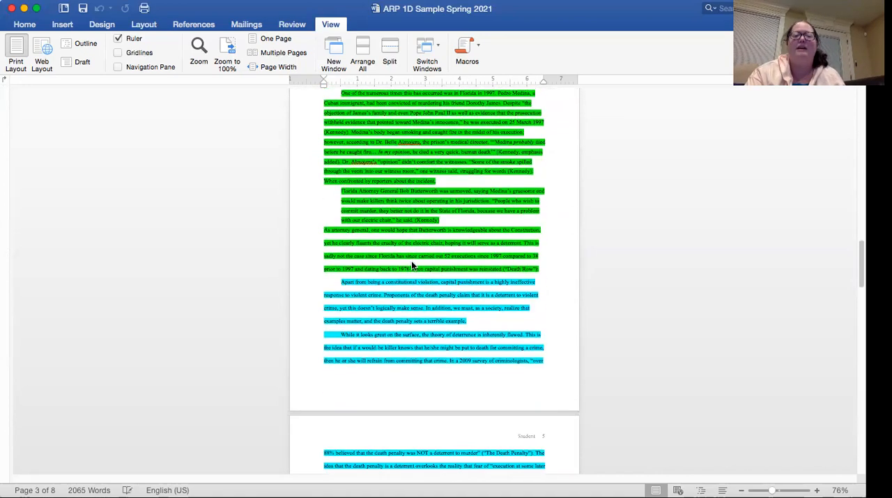
scroll("down", 3)
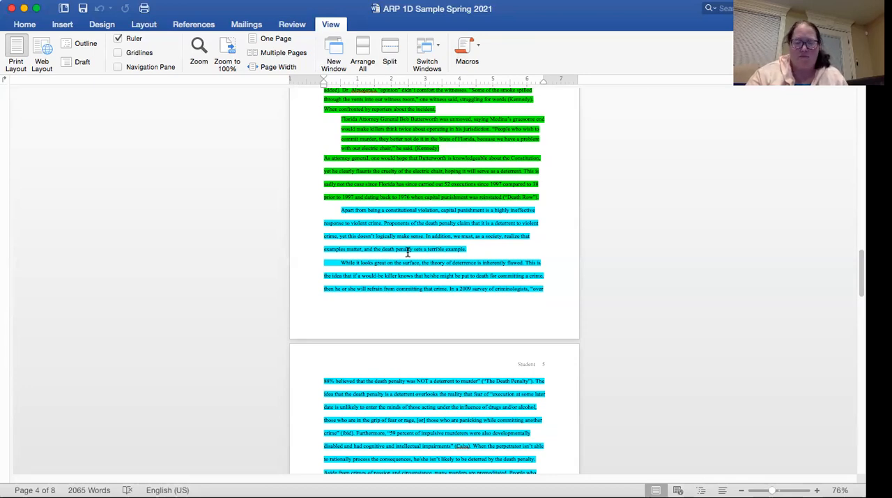
scroll("down", 3)
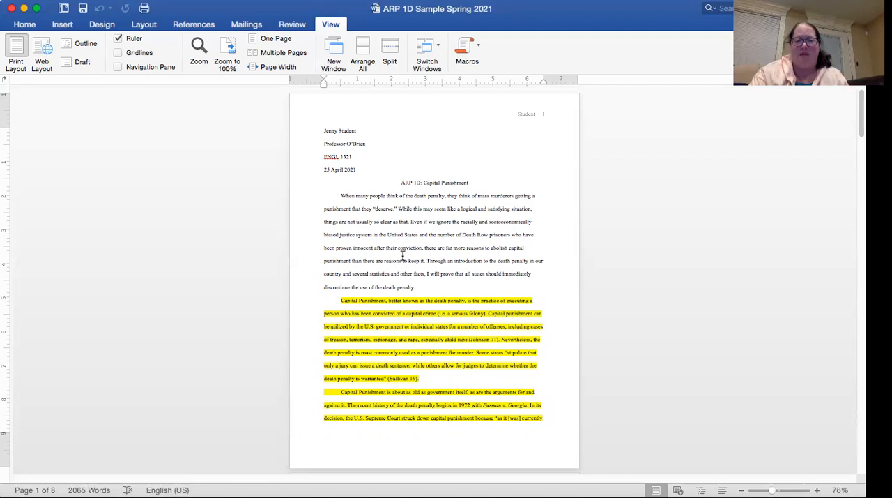
scroll("down", 3)
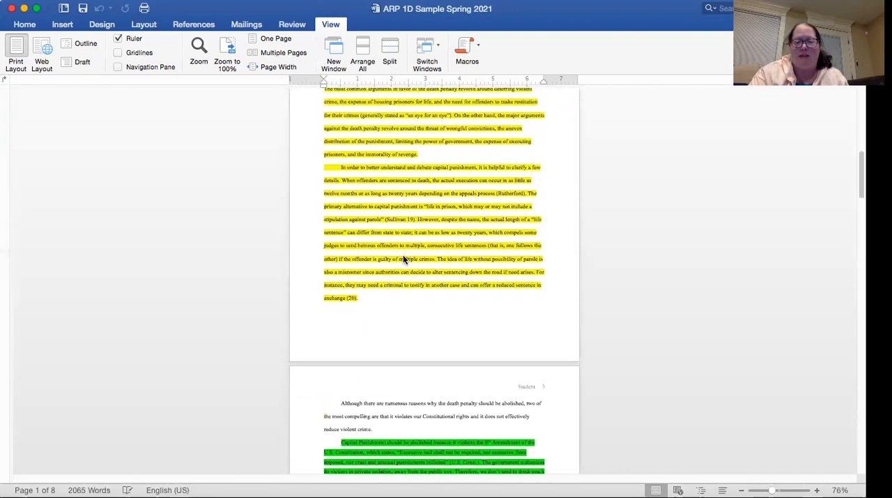
scroll("down", 3)
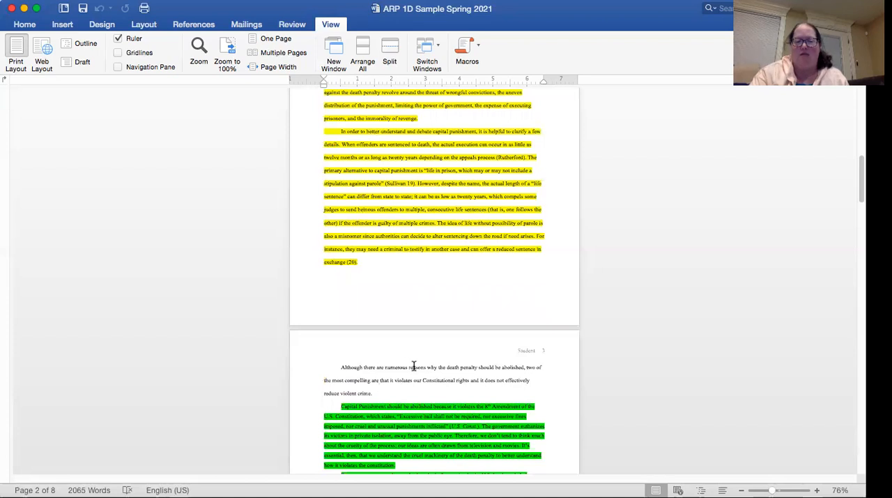
scroll("down", 3)
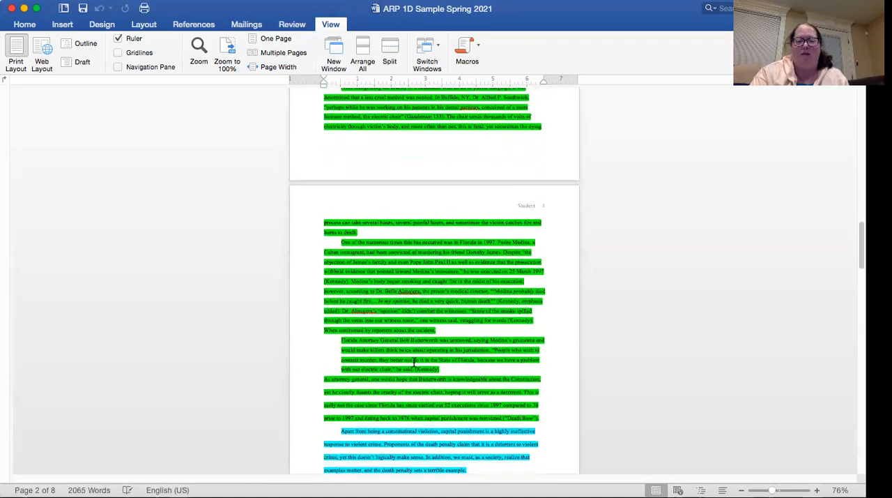
scroll("down", 3)
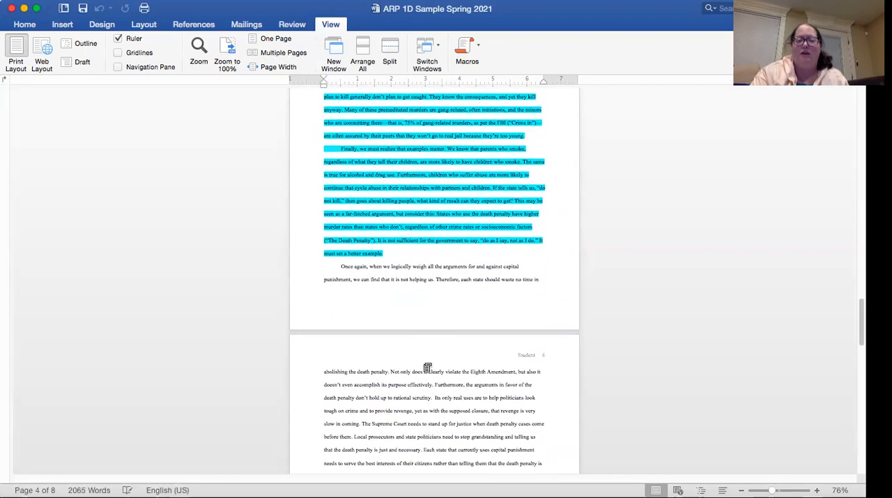
scroll("down", 3)
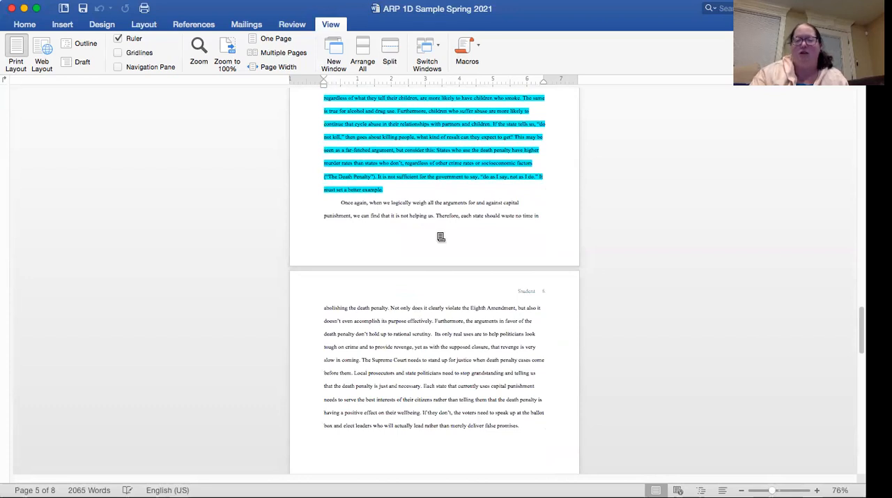
mouse_move(439, 357)
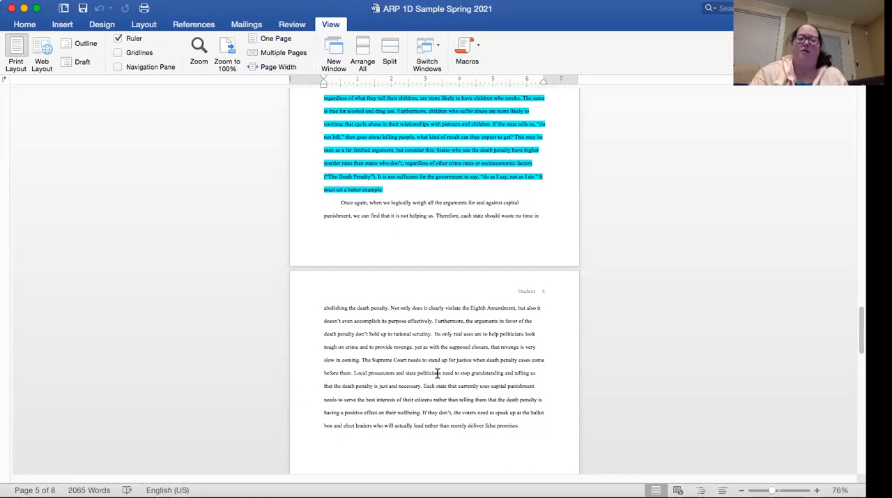
scroll("down", 3)
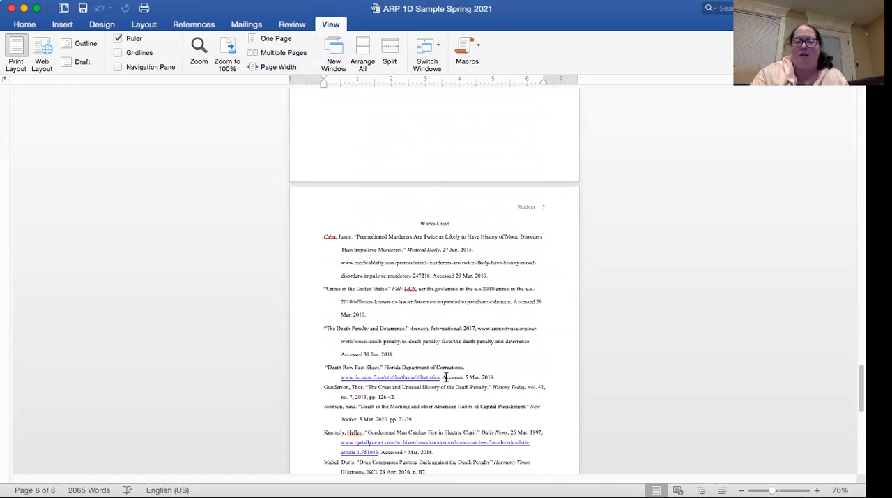
scroll("down", 3)
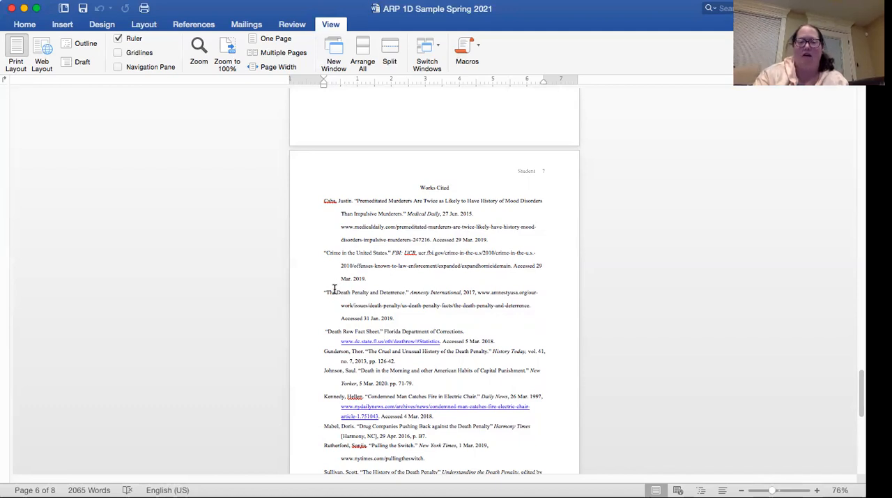
mouse_move(345, 251)
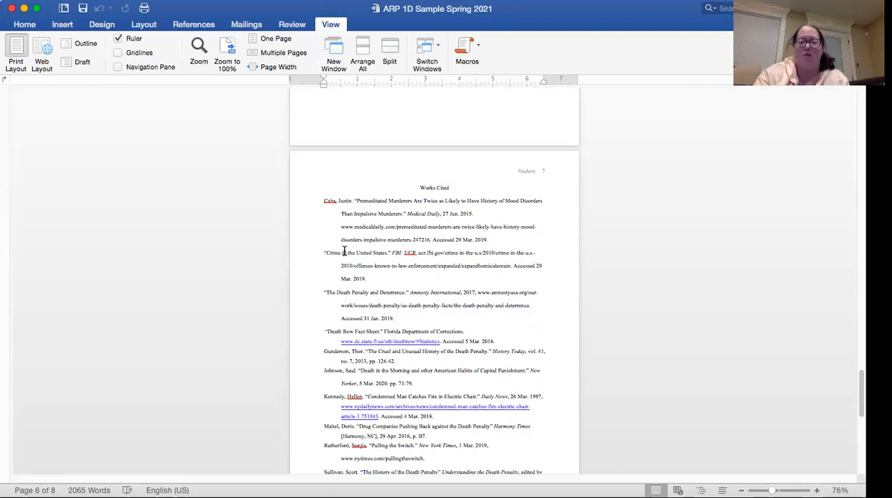
scroll("down", 3)
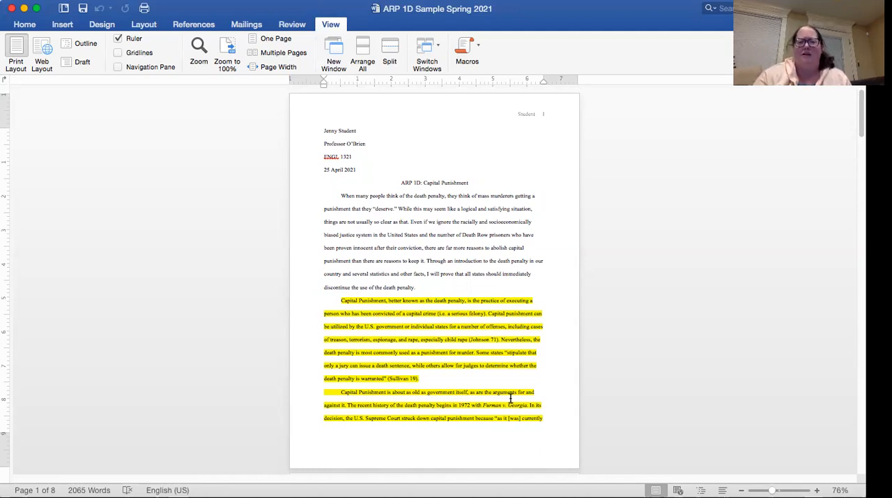
mouse_move(587, 388)
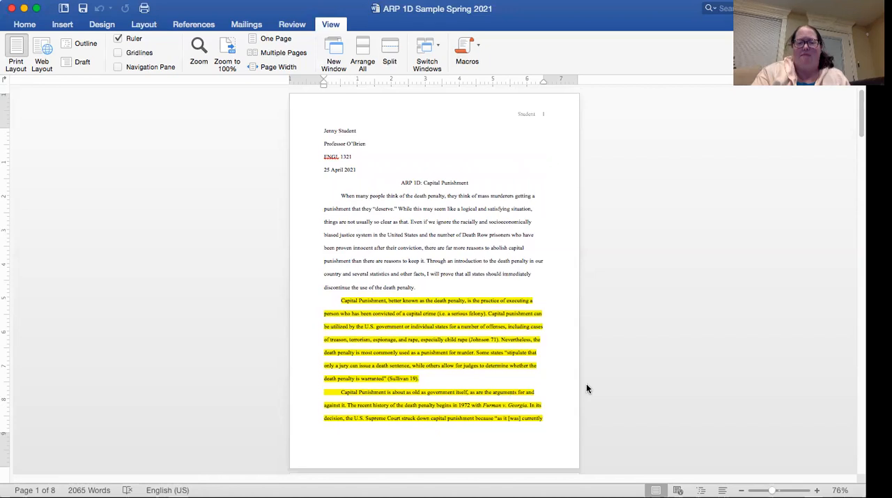
mouse_move(608, 392)
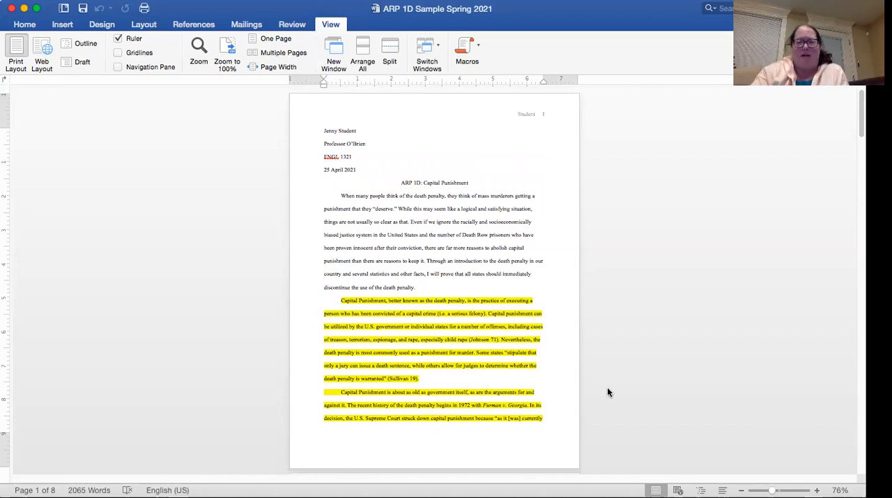